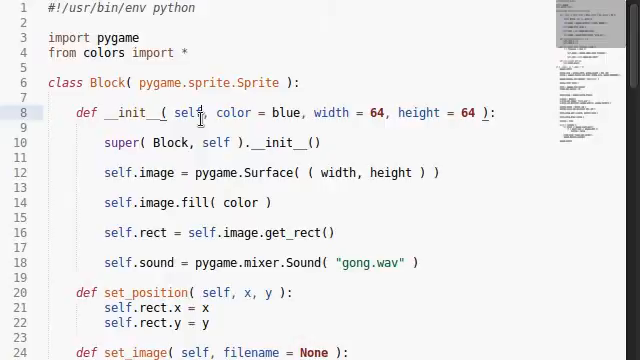
Step: Review the script, fold the Block class and bring the while running loop into view
{"action": "scroll", "scroll_direction": "down", "scroll_amount": 3}
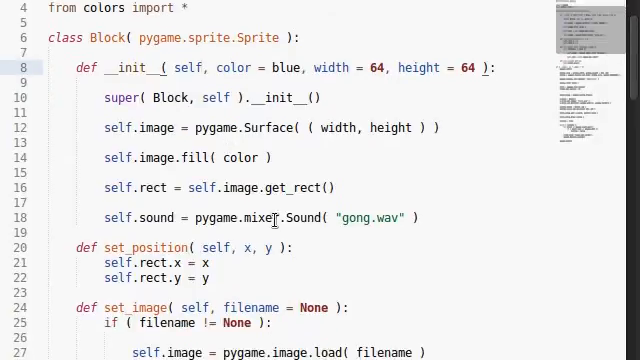
{"action": "scroll", "scroll_direction": "up", "scroll_amount": 3}
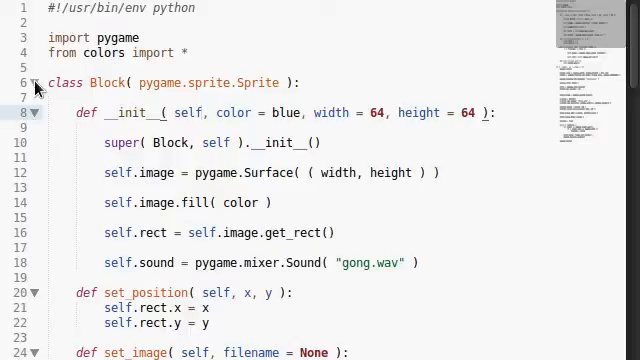
{"action": "scroll", "scroll_direction": "down", "scroll_amount": 3}
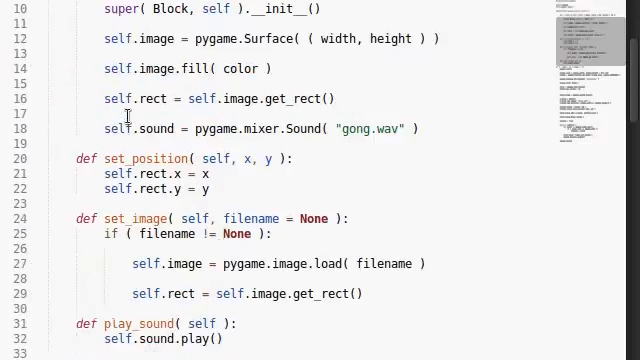
{"action": "scroll", "scroll_direction": "down", "scroll_amount": 3}
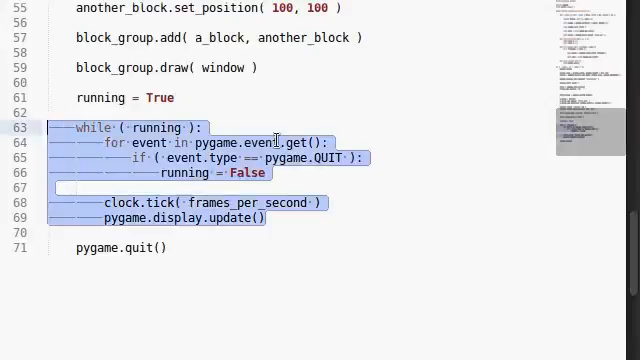
{"action": "scroll", "scroll_direction": "up", "scroll_amount": 3}
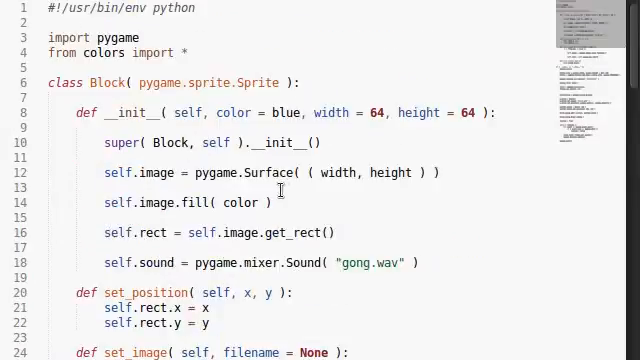
{"action": "left_click", "coordinate": [32, 84]}
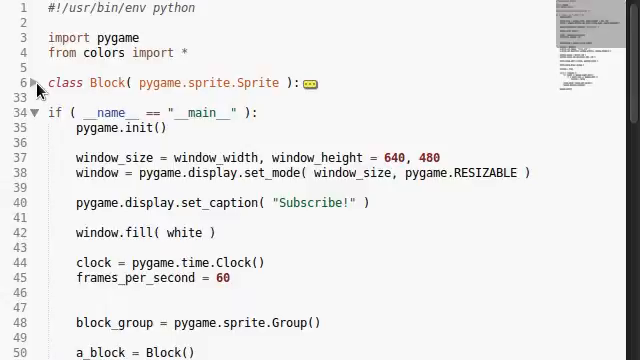
{"action": "scroll", "scroll_direction": "down", "scroll_amount": 3}
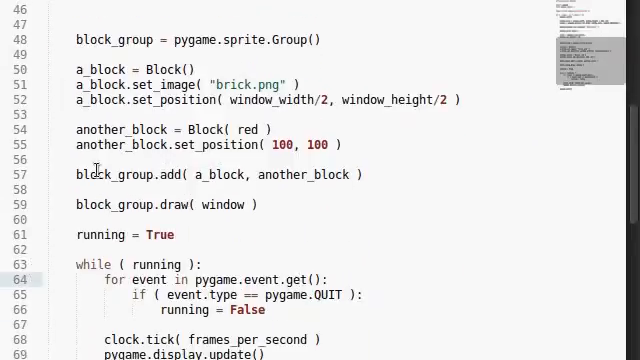
{"action": "scroll", "scroll_direction": "down", "scroll_amount": 3}
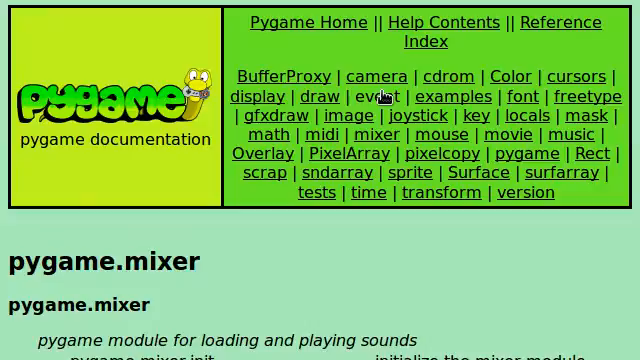
Step: Switch the docs from the pygame.mixer page to the pygame.event reference
{"action": "left_click", "coordinate": [380, 96]}
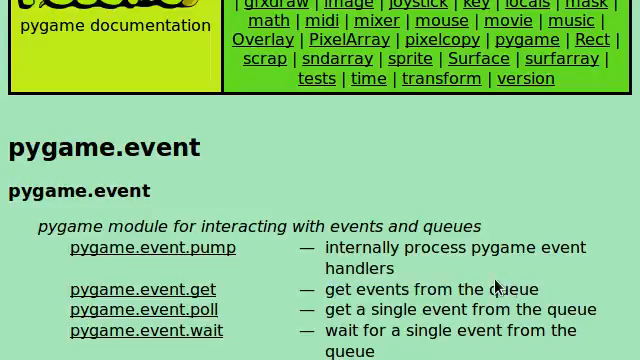
{"action": "mouse_move", "coordinate": [474, 268]}
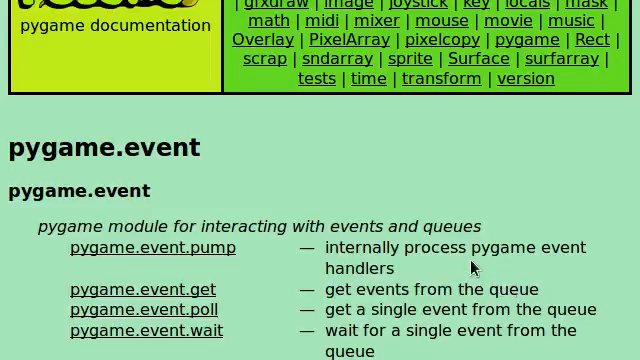
{"action": "scroll", "scroll_direction": "down", "scroll_amount": 3}
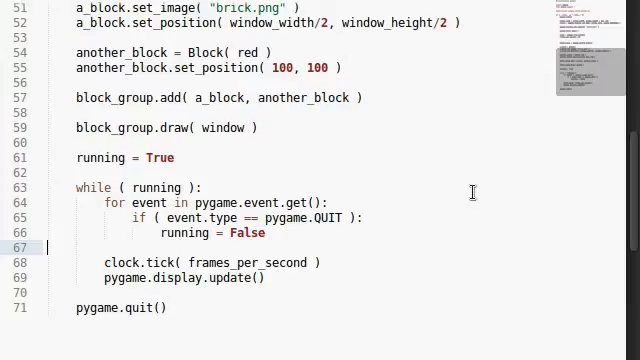
{"action": "mouse_move", "coordinate": [496, 256]}
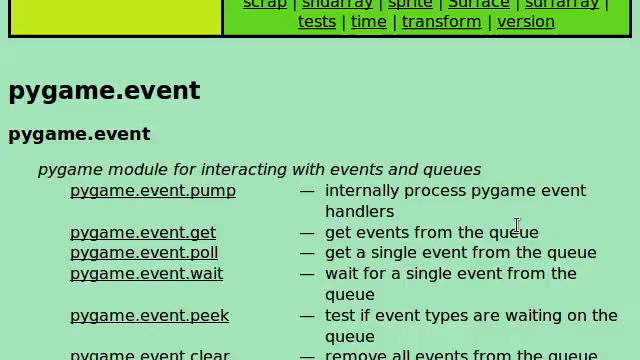
{"action": "mouse_move", "coordinate": [448, 228]}
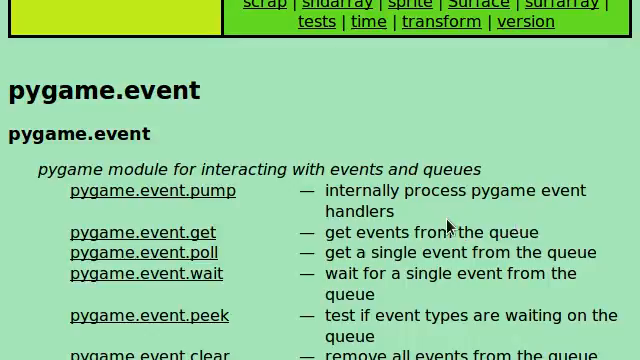
Step: Scroll past the pygame.event function list to the event queue explanation
{"action": "scroll", "scroll_direction": "down", "scroll_amount": 3}
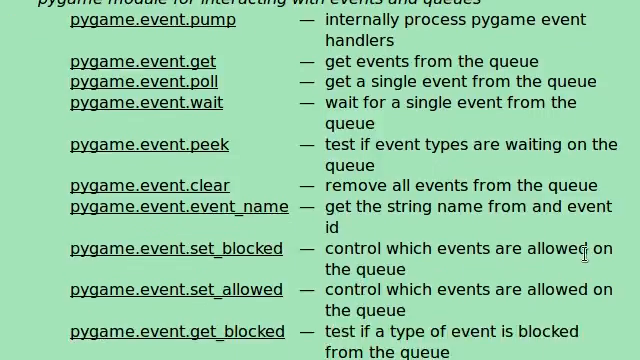
{"action": "scroll", "scroll_direction": "down", "scroll_amount": 3}
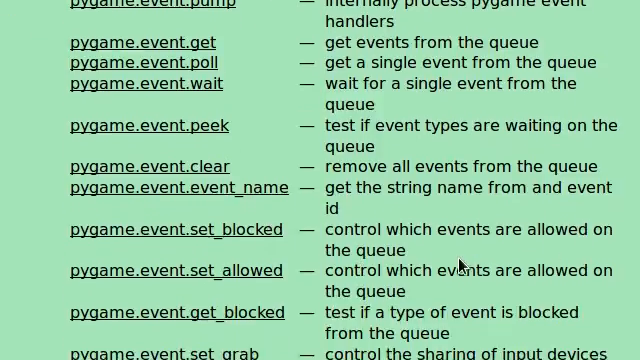
{"action": "scroll", "scroll_direction": "up", "scroll_amount": 3}
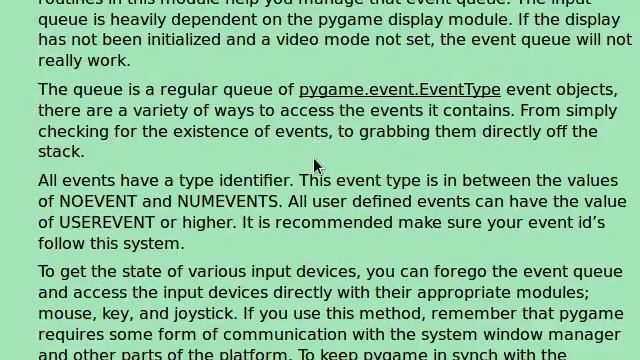
Step: Read the event attribute table, highlighting the QUIT and KEYDOWN event type names
{"action": "scroll", "scroll_direction": "down", "scroll_amount": 3}
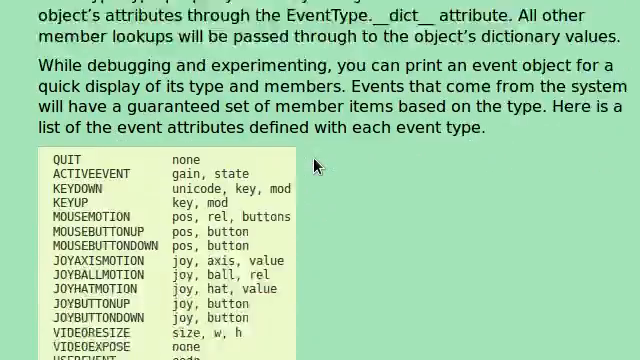
{"action": "scroll", "scroll_direction": "down", "scroll_amount": 3}
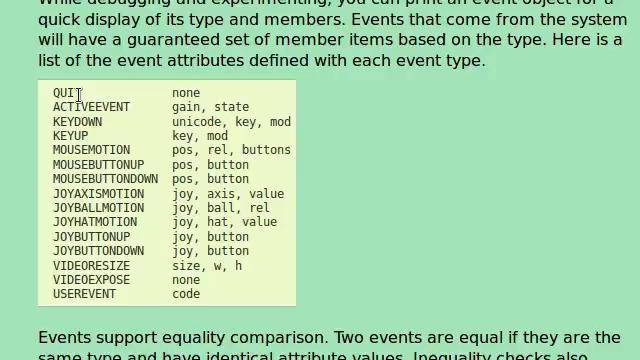
{"action": "double_click", "coordinate": [64, 92]}
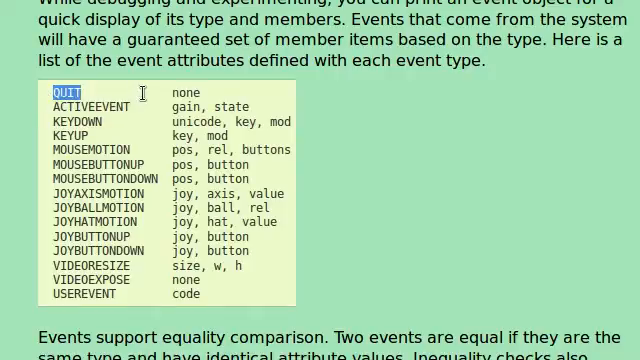
{"action": "scroll", "scroll_direction": "down", "scroll_amount": 3}
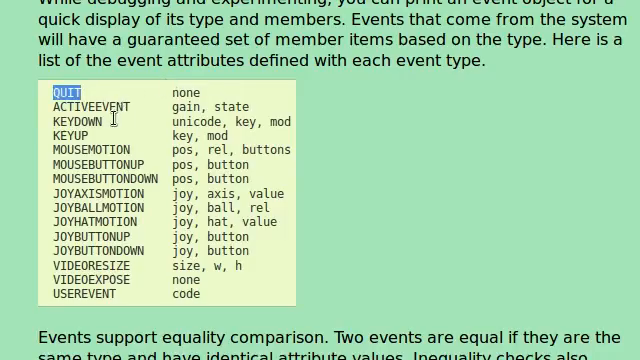
{"action": "double_click", "coordinate": [76, 122]}
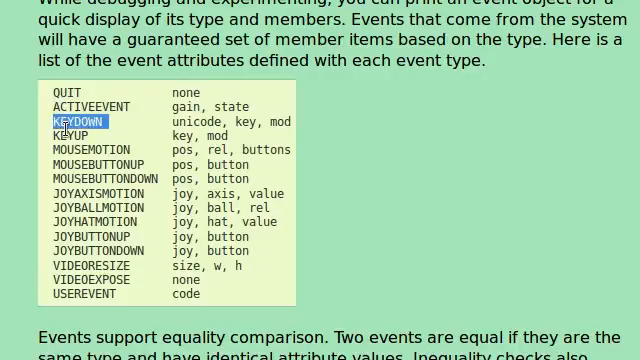
{"action": "left_click", "coordinate": [76, 136]}
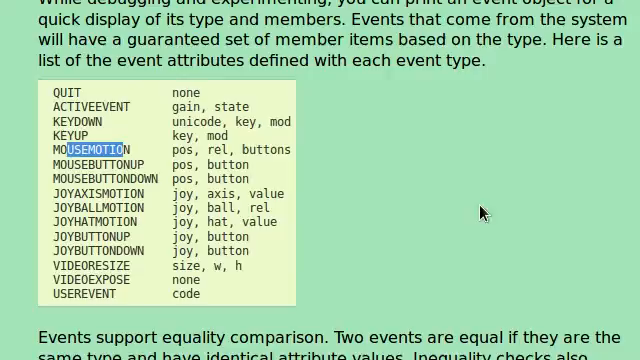
{"action": "mouse_move", "coordinate": [178, 108]}
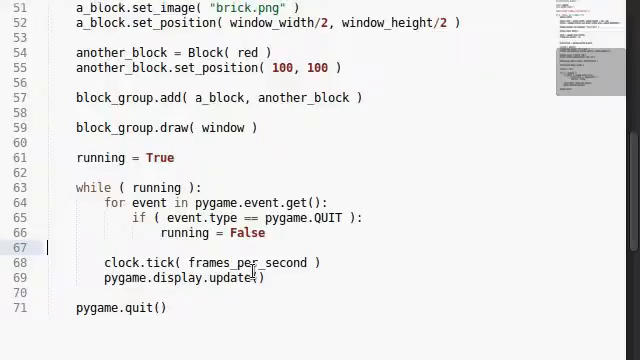
{"action": "scroll", "scroll_direction": "up", "scroll_amount": 3}
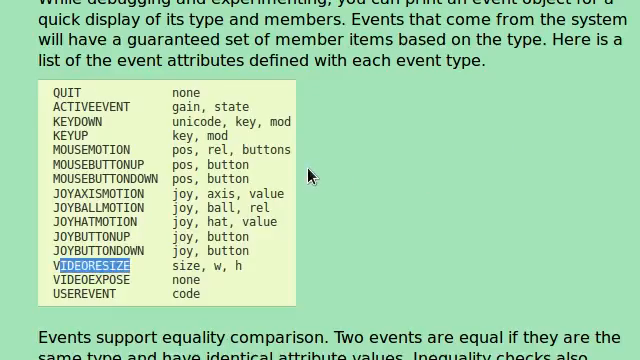
{"action": "mouse_move", "coordinate": [170, 284]}
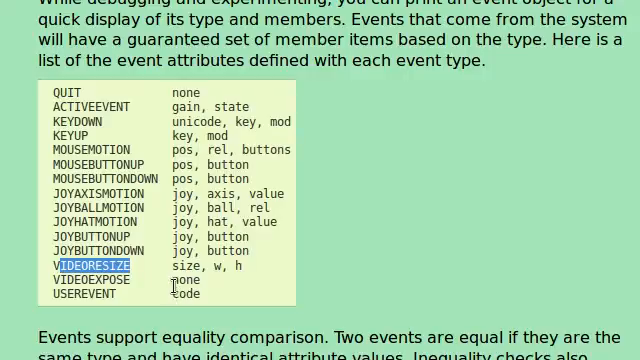
{"action": "mouse_move", "coordinate": [368, 234]}
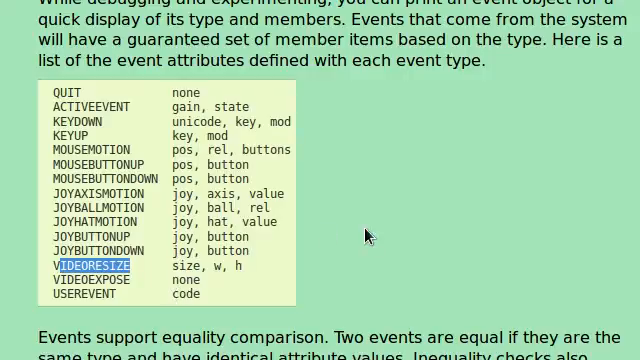
{"action": "scroll", "scroll_direction": "down", "scroll_amount": 3}
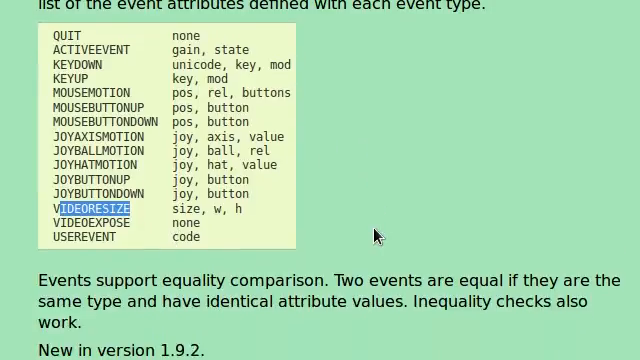
{"action": "scroll", "scroll_direction": "down", "scroll_amount": 3}
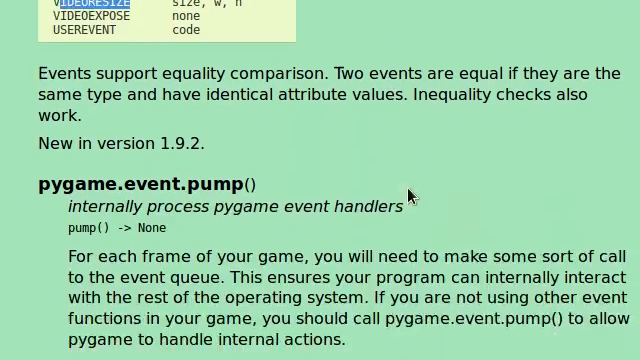
{"action": "scroll", "scroll_direction": "up", "scroll_amount": 3}
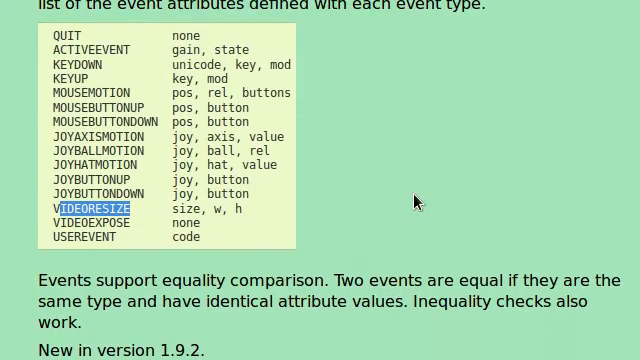
{"action": "scroll", "scroll_direction": "down", "scroll_amount": 3}
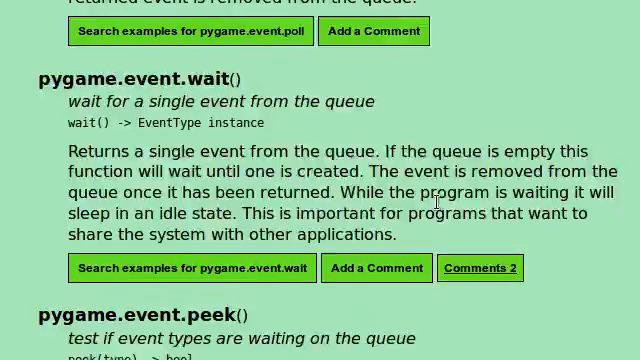
{"action": "scroll", "scroll_direction": "down", "scroll_amount": 3}
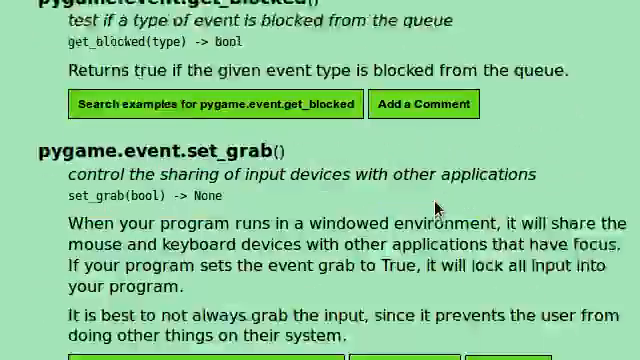
{"action": "scroll", "scroll_direction": "down", "scroll_amount": 3}
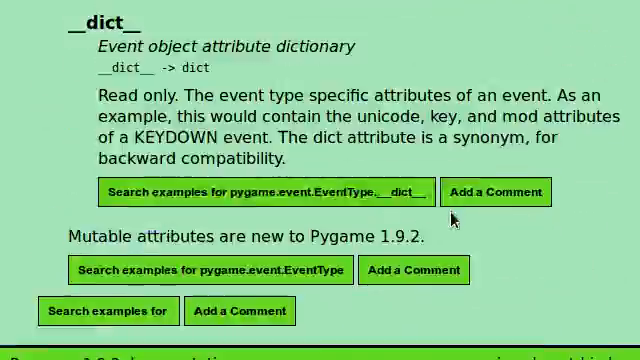
{"action": "scroll", "scroll_direction": "down", "scroll_amount": 3}
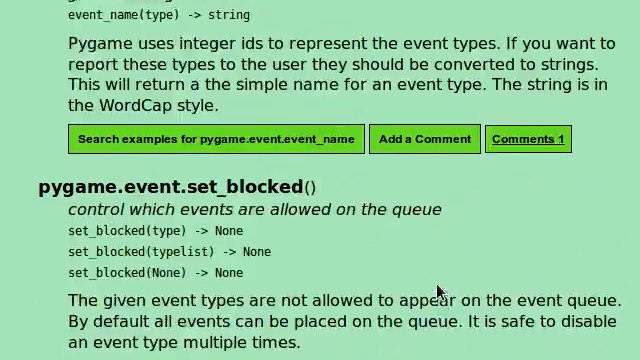
{"action": "scroll", "scroll_direction": "up", "scroll_amount": 3}
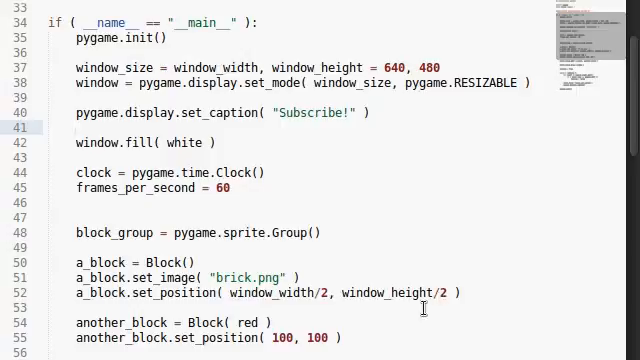
Step: Add an 'if ( event.type == pygame.KEYDOWN ):' branch inside the event loop
{"action": "scroll", "scroll_direction": "down", "scroll_amount": 3}
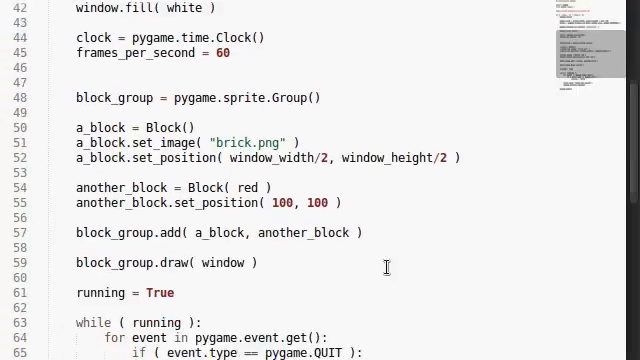
{"action": "scroll", "scroll_direction": "down", "scroll_amount": 3}
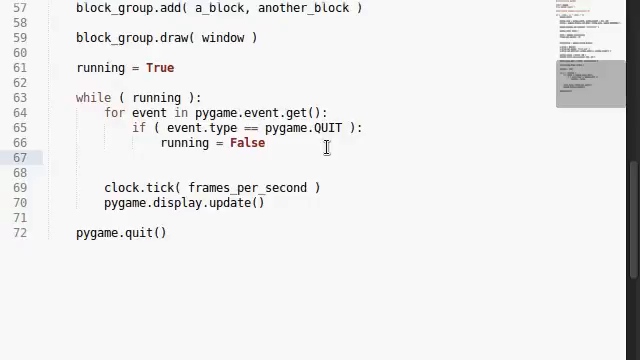
{"action": "type", "text": "if ()"}
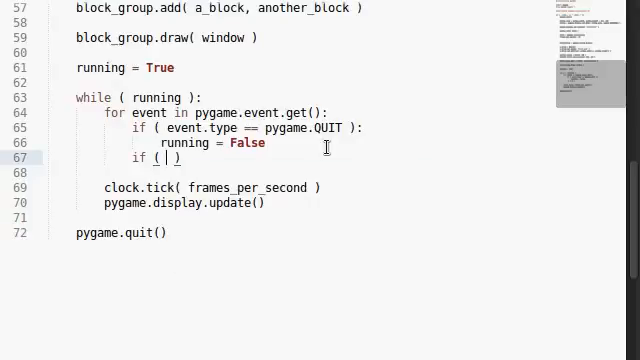
{"action": "type", "text": "event.type"}
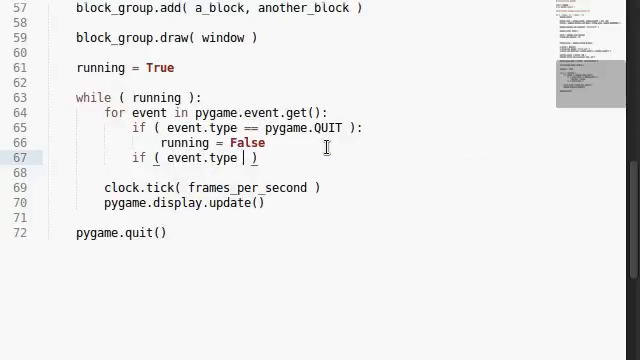
{"action": "type", "text": "=="}
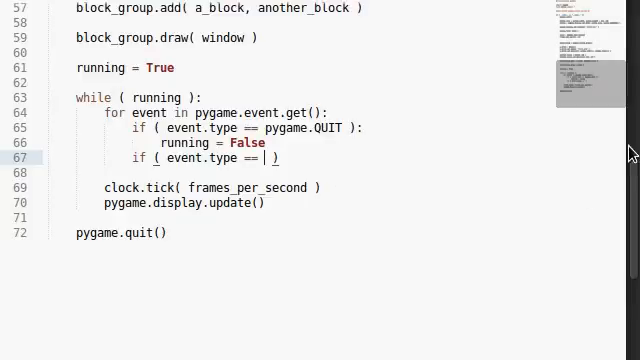
{"action": "type", "text": "puy"}
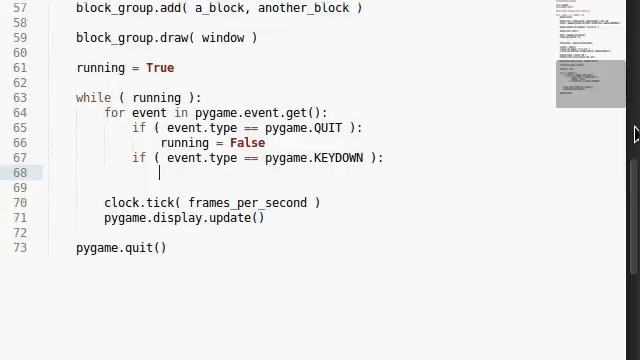
{"action": "type", "text": "i"}
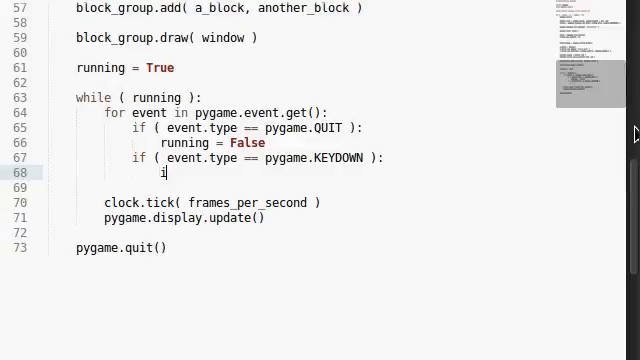
Step: Nest 'if ( event.key == pygame.K_a ):' beneath it and begin a print statement
{"action": "type", "text": "if ()"}
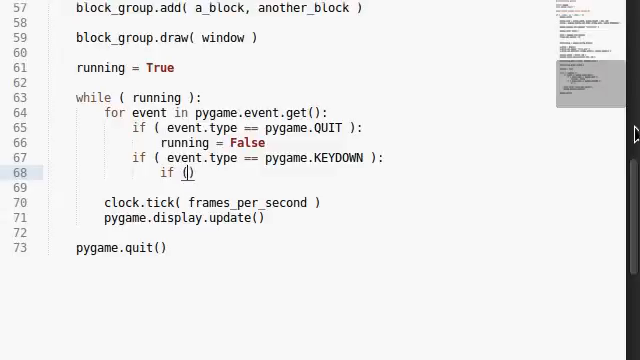
{"action": "type", "text": "event."}
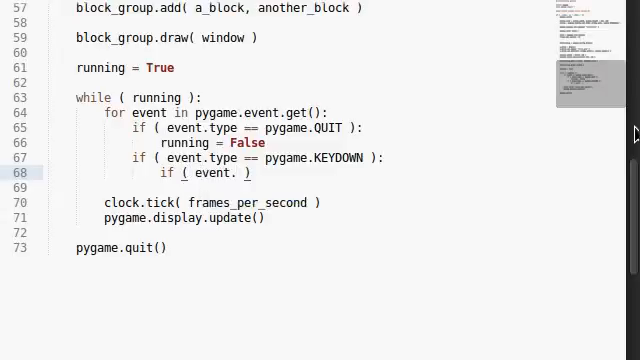
{"action": "type", "text": "key"}
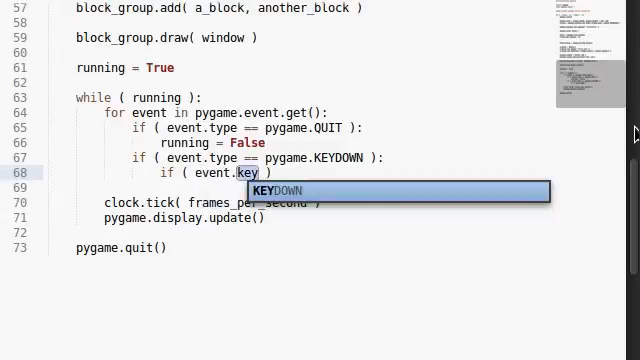
{"action": "key", "text": "Escape"}
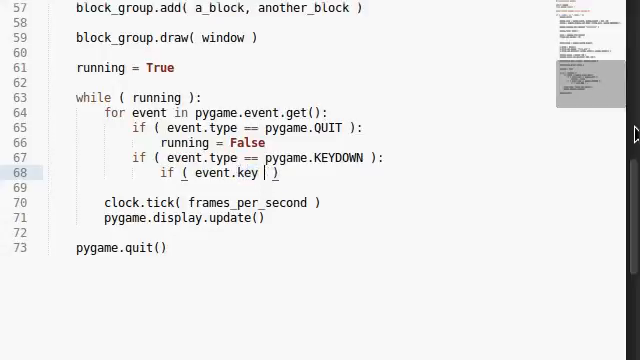
{"action": "type", "text": "== pygame."}
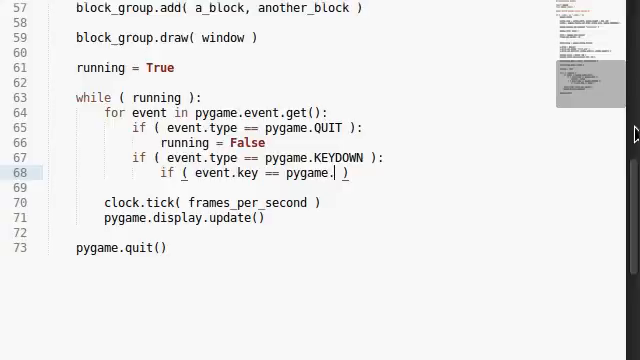
{"action": "type", "text": "K_"}
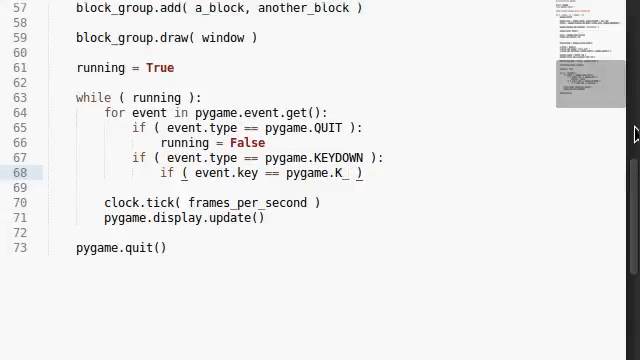
{"action": "type", "text": "a"}
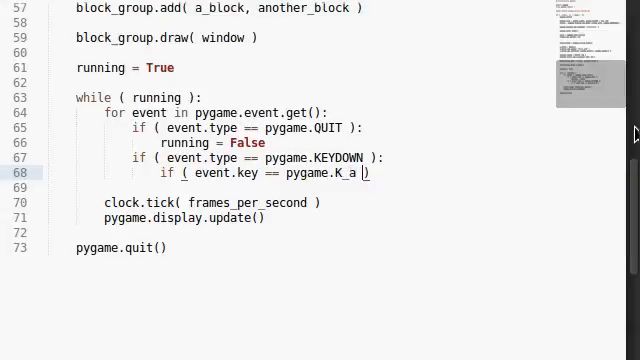
{"action": "type", "text": ")"}
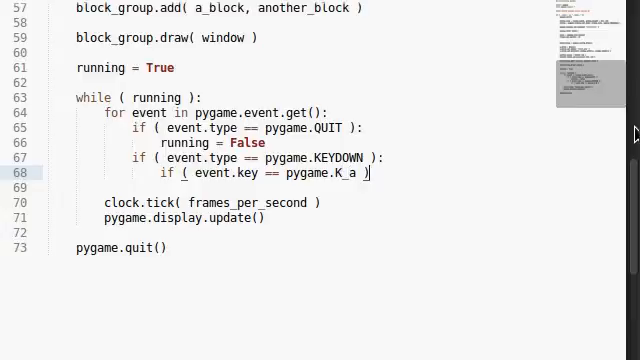
{"action": "type", "text": "print \""}
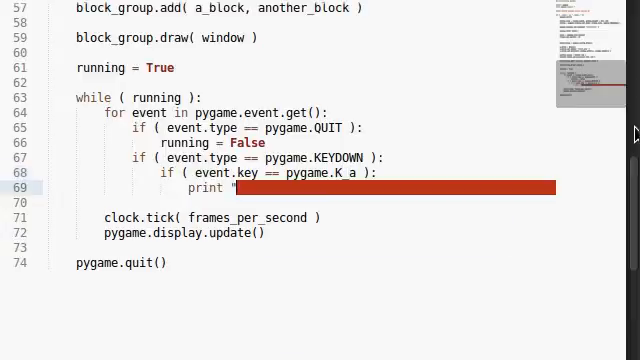
Step: Complete print "You pressed the A key!", run the game and press A to see it printed
{"action": "type", "text": "You press"}
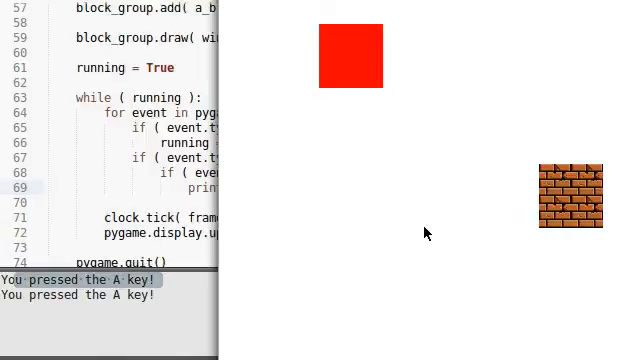
{"action": "key", "text": "a"}
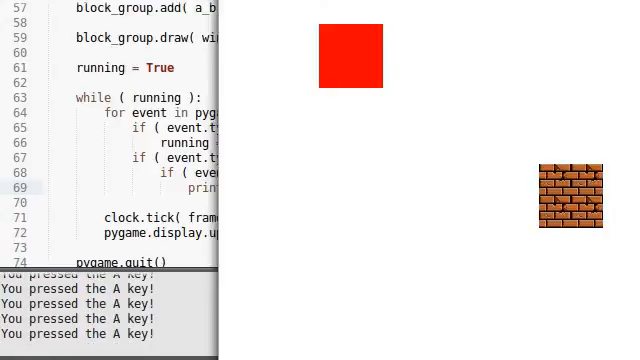
{"action": "mouse_move", "coordinate": [540, 212]}
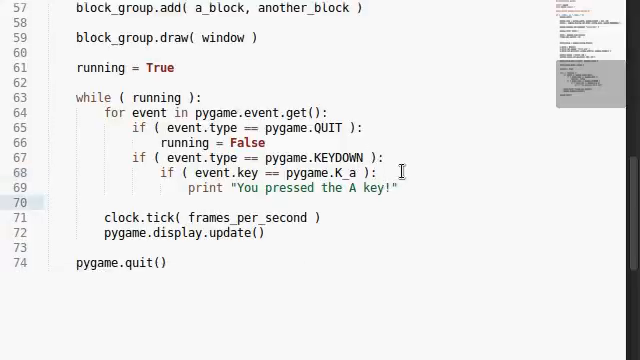
Step: Rewrite the quit check as pygame.QUIT or a pygame.KEYDOWN with an event.key test
{"action": "left_click_drag", "start_coordinate": [400, 172], "coordinate": [156, 176]}
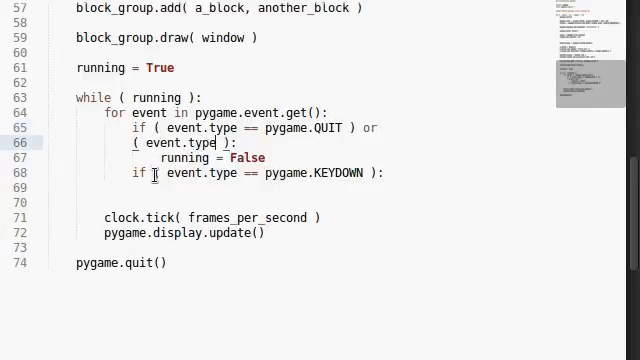
{"action": "type", "text": "=="}
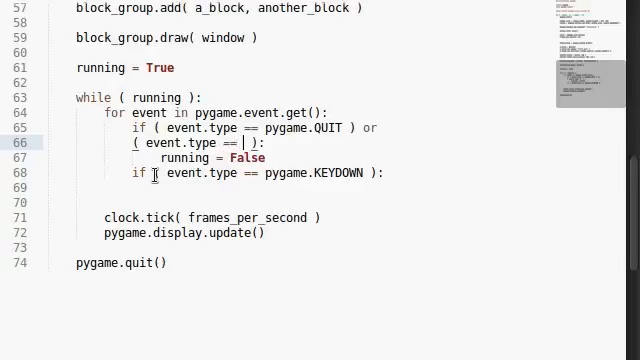
{"action": "type", "text": "pygame.KEYDOWNE"}
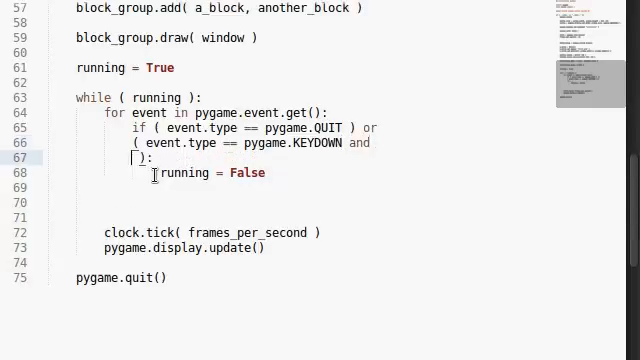
{"action": "type", "text": "pygame.even"}
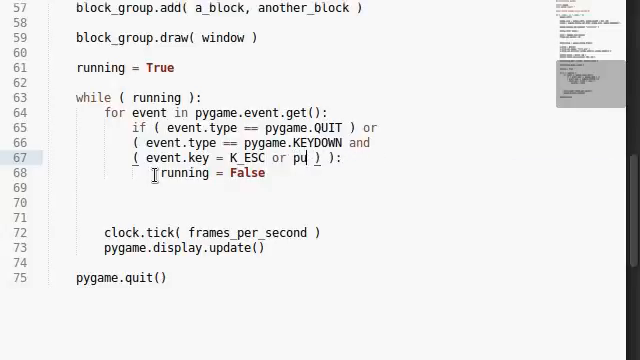
Step: Finish the key test as event.key == K_ESCAPE or event.key == pygame.K_q
{"action": "type", "text": "ygame."}
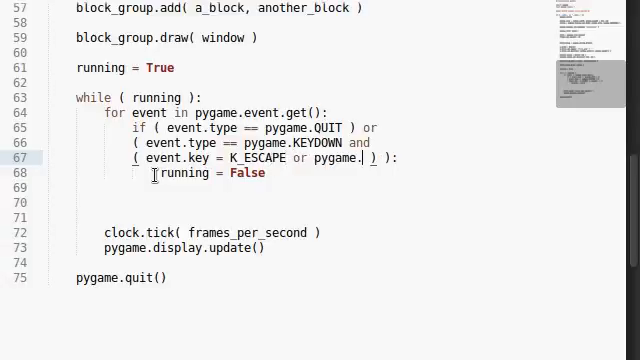
{"action": "key", "text": "BackSpace"}
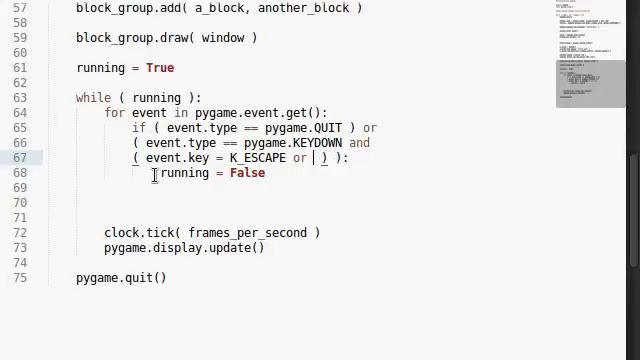
{"action": "type", "text": "event.key =="}
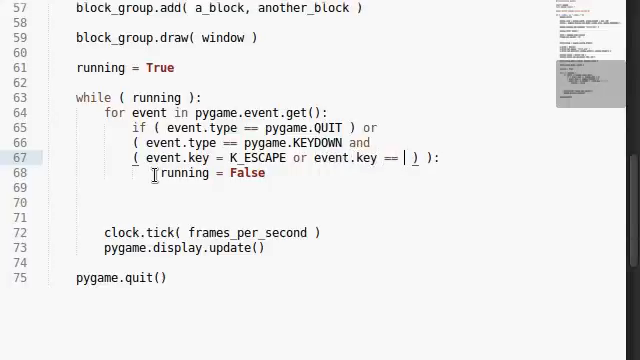
{"action": "key", "text": "Backspace"}
{"action": "type", "text": "="}
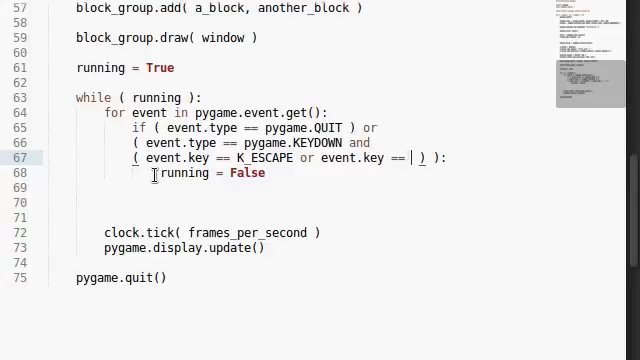
{"action": "type", "text": "K_q"}
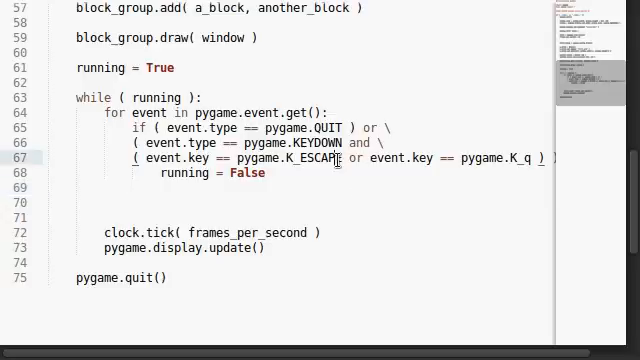
{"action": "type", "text": "K_SPACE"}
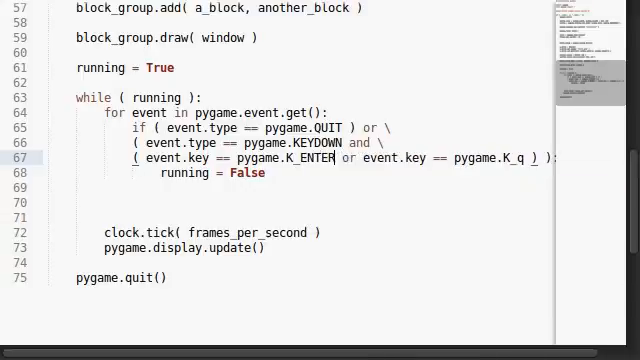
{"action": "type", "text": "K_BACK"}
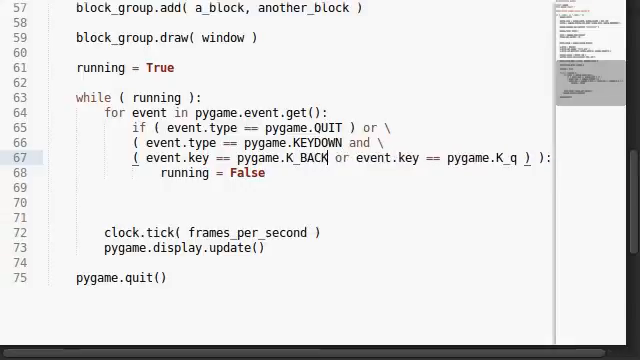
{"action": "key", "text": "Backspace"}
{"action": "type", "text": "ESCAPE"}
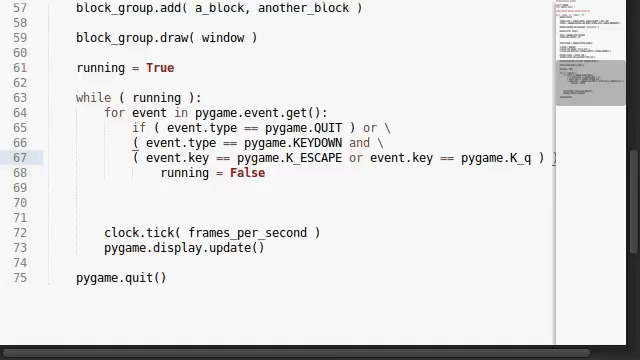
{"action": "scroll", "scroll_direction": "up", "scroll_amount": 3}
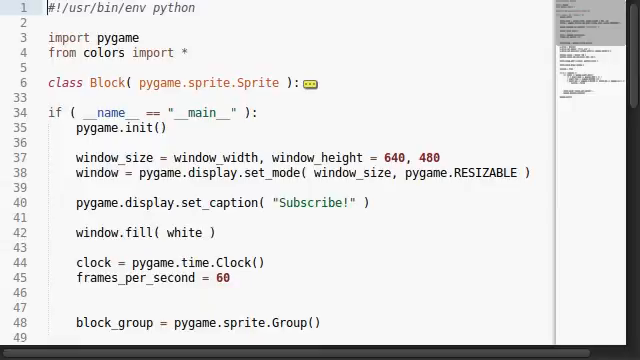